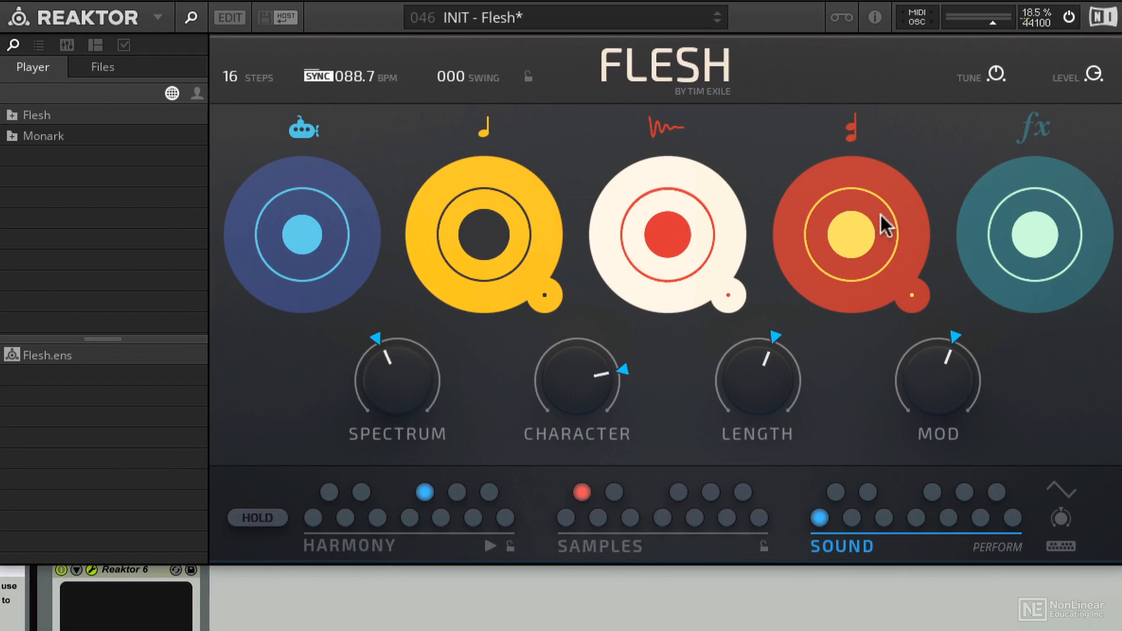
pyautogui.moveTo(1025, 228)
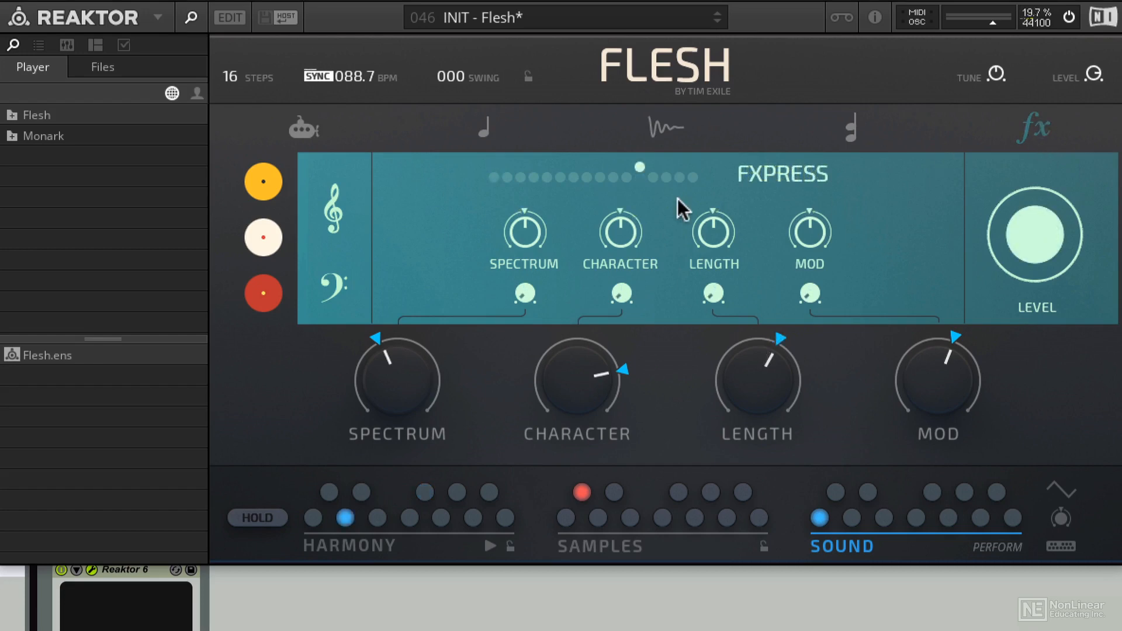
pyautogui.moveTo(273, 290)
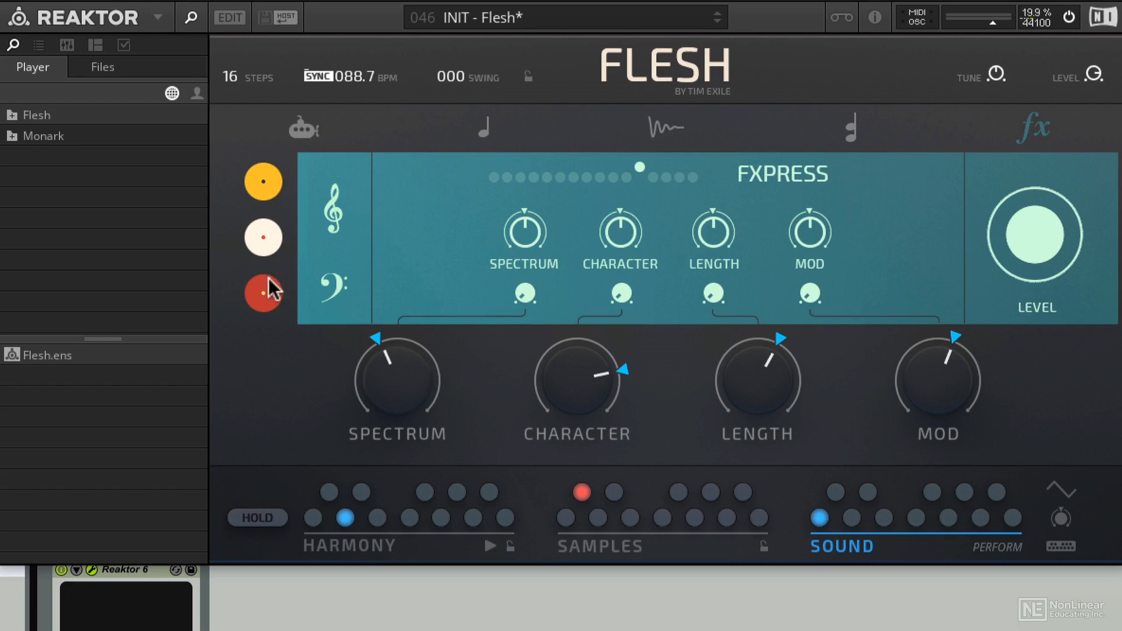
pyautogui.moveTo(890, 176)
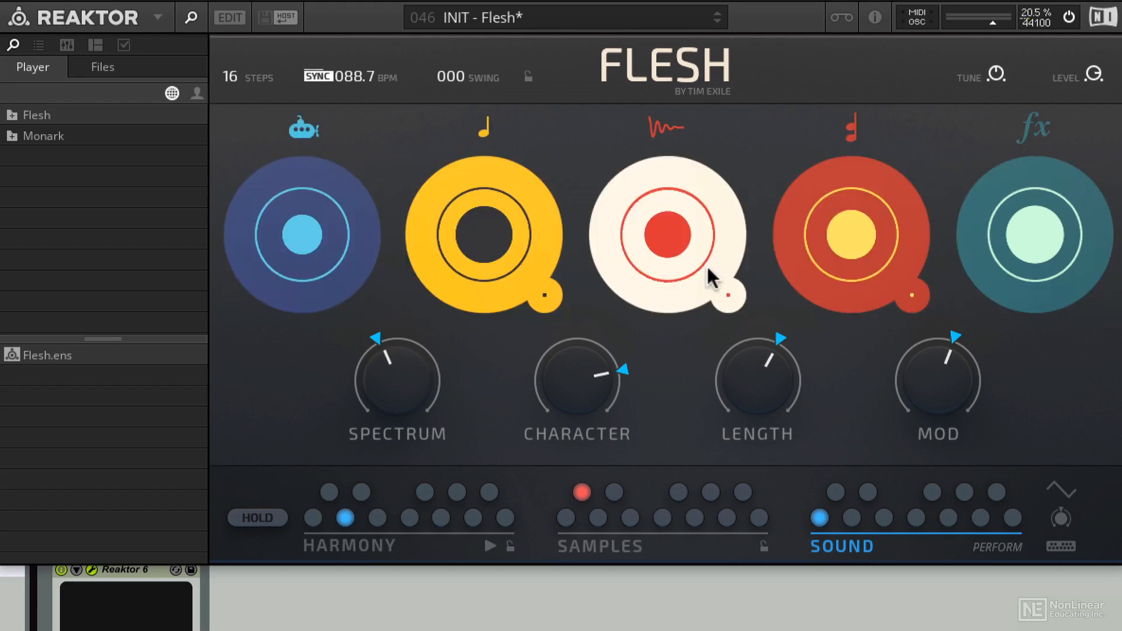
pyautogui.moveTo(738, 301)
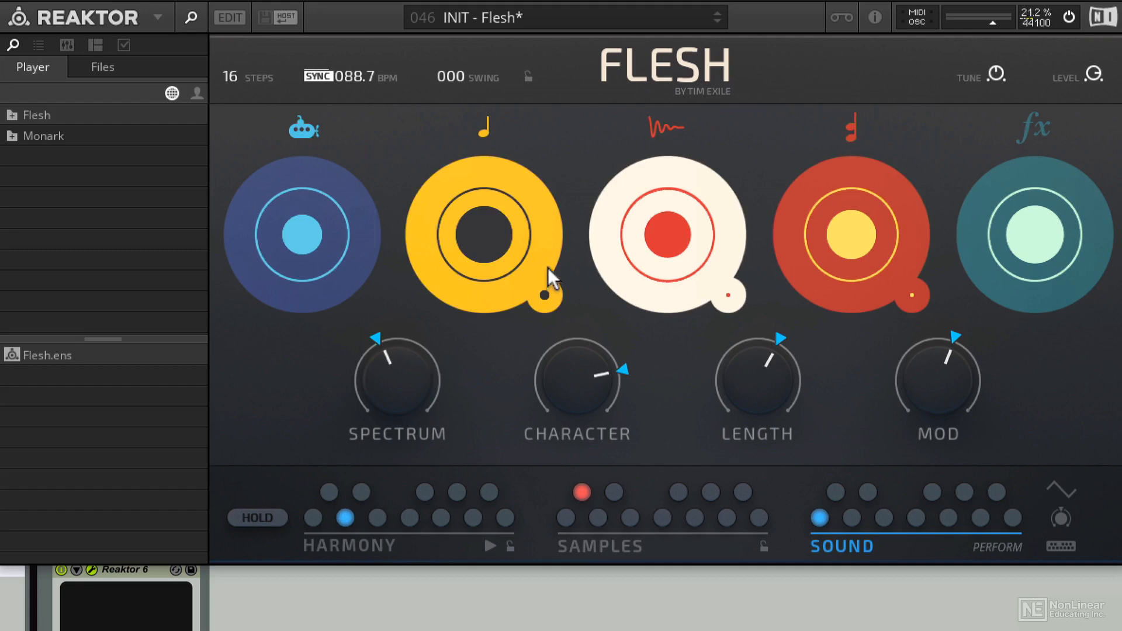
pyautogui.moveTo(731, 265)
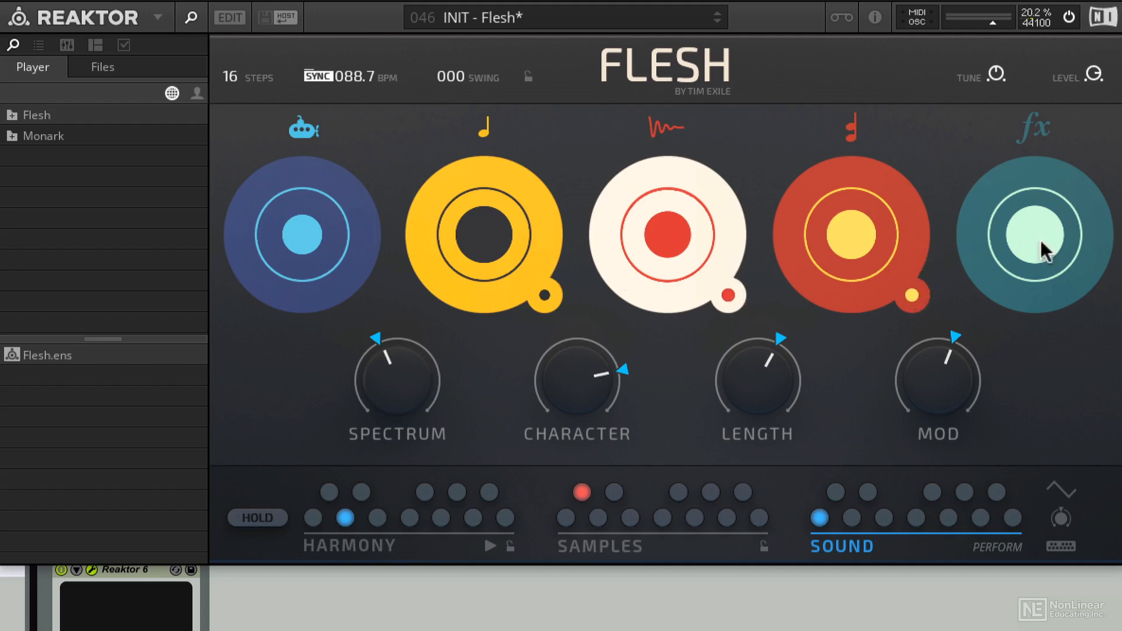
# Step: Bring up the Flesh FX page via the fx icon
pyautogui.click(1031, 128)
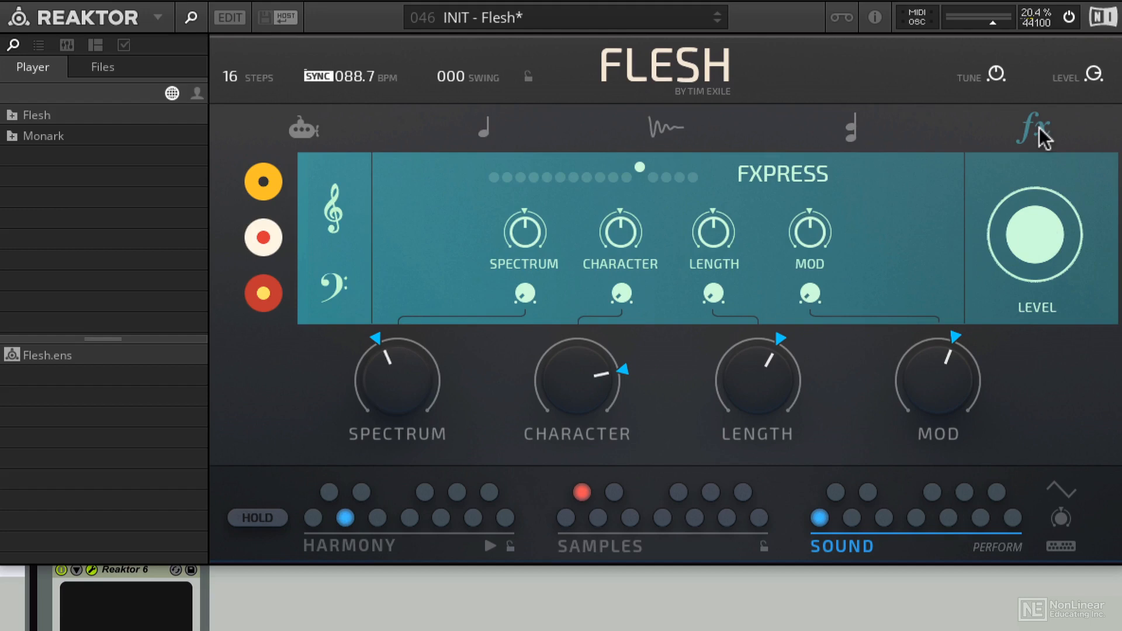
pyautogui.moveTo(830, 150)
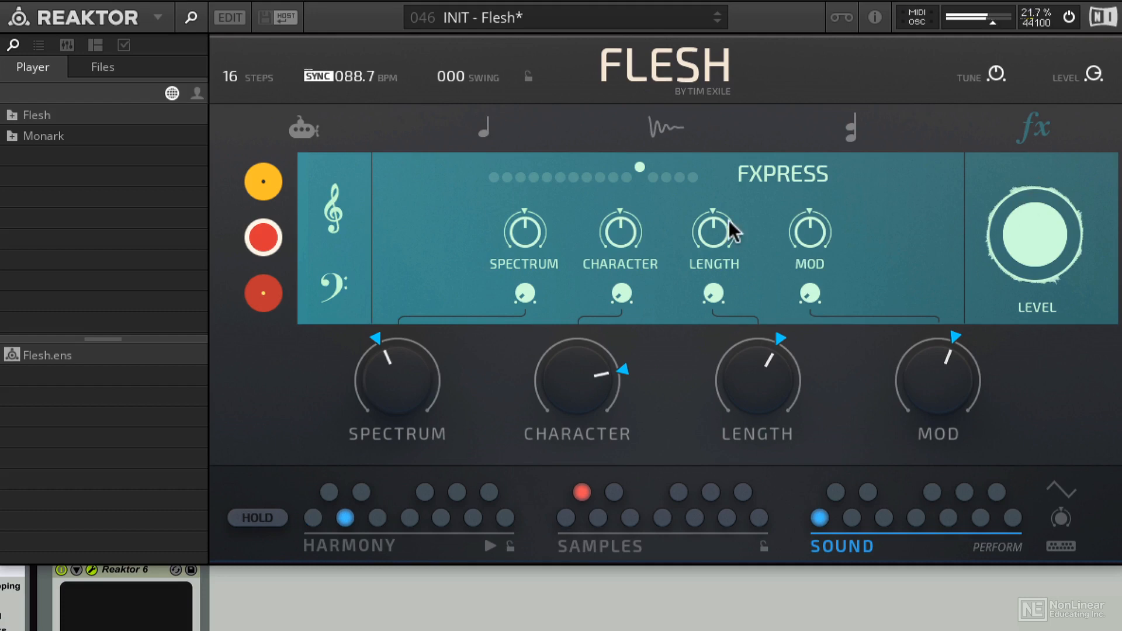
pyautogui.moveTo(519, 182)
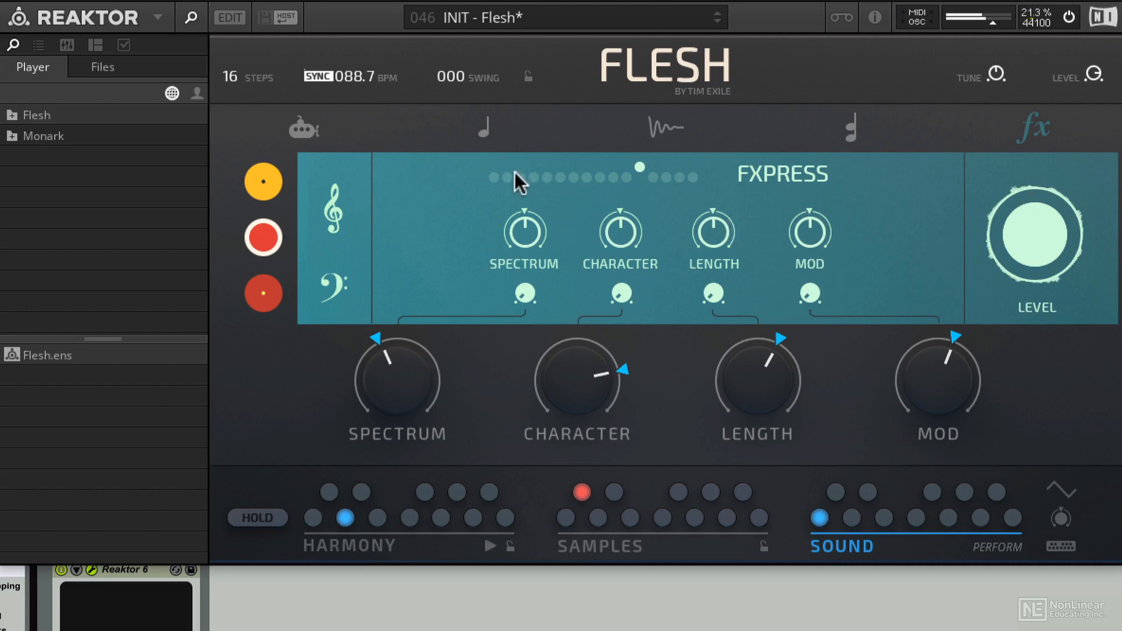
# Step: Audition Fonix and Freax, add the yellow layer send, and settle on the Foenix effect
pyautogui.click(520, 177)
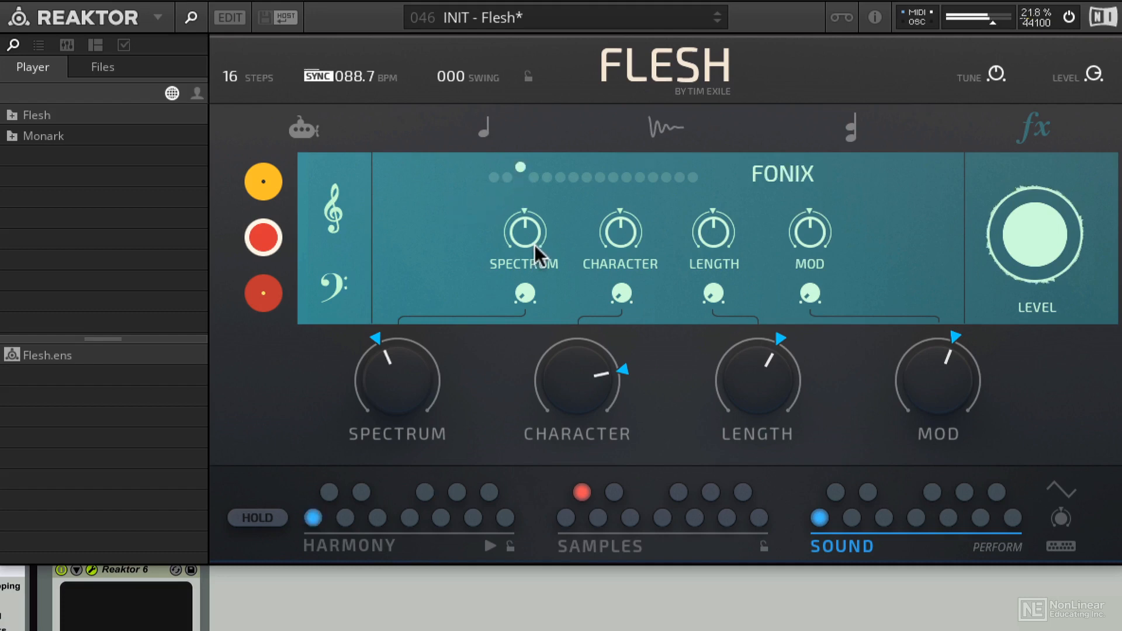
pyautogui.moveTo(335, 243)
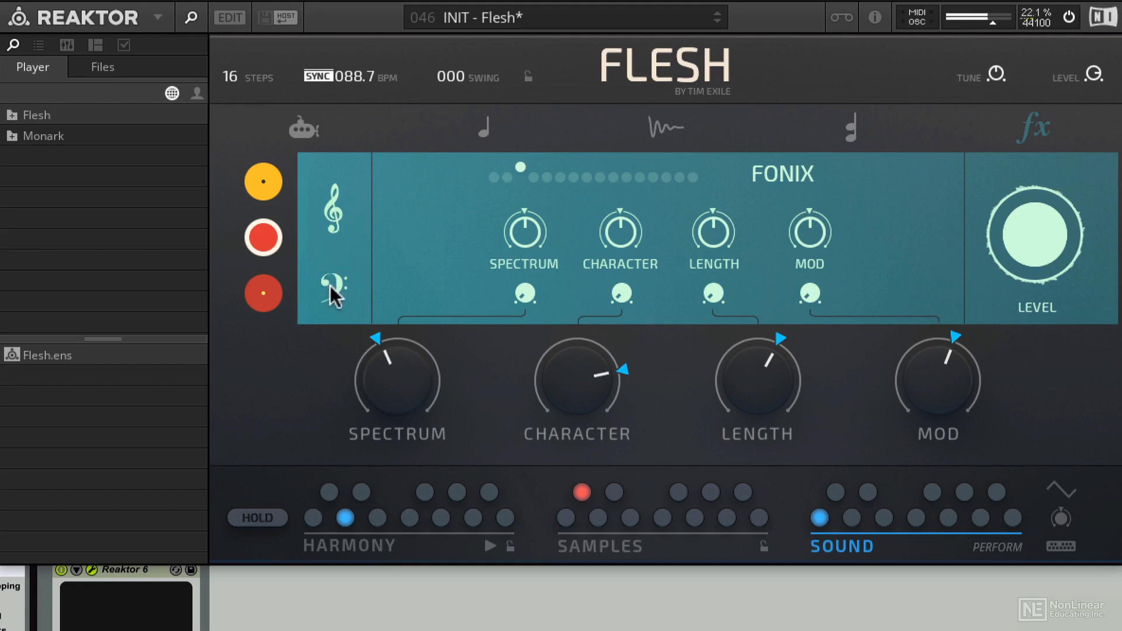
pyautogui.moveTo(366, 272)
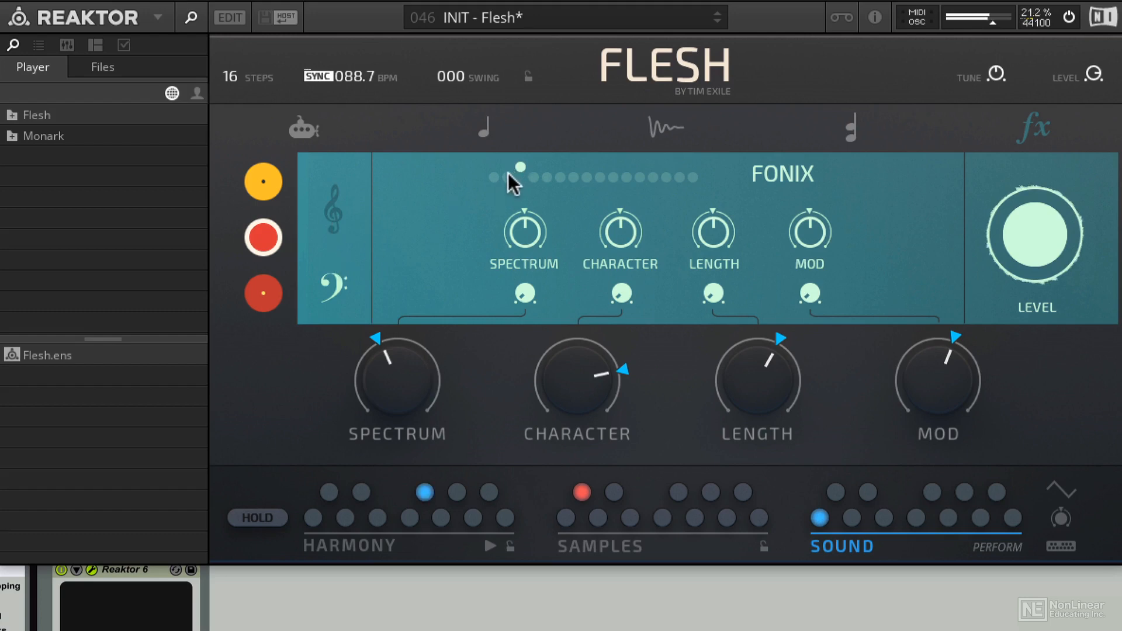
pyautogui.click(312, 518)
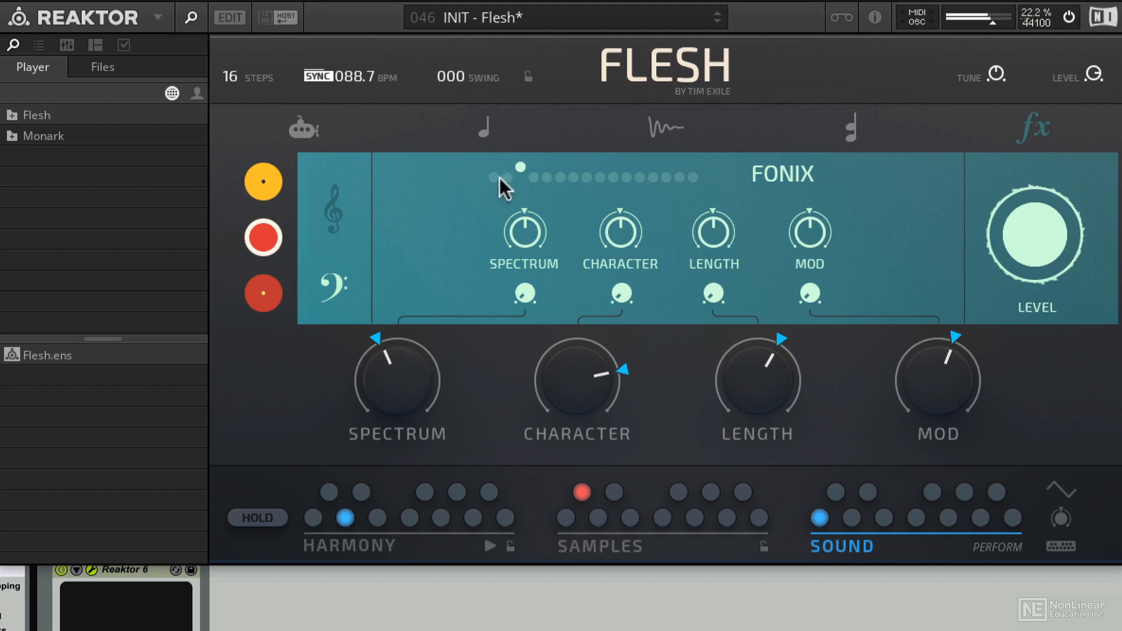
pyautogui.click(508, 168)
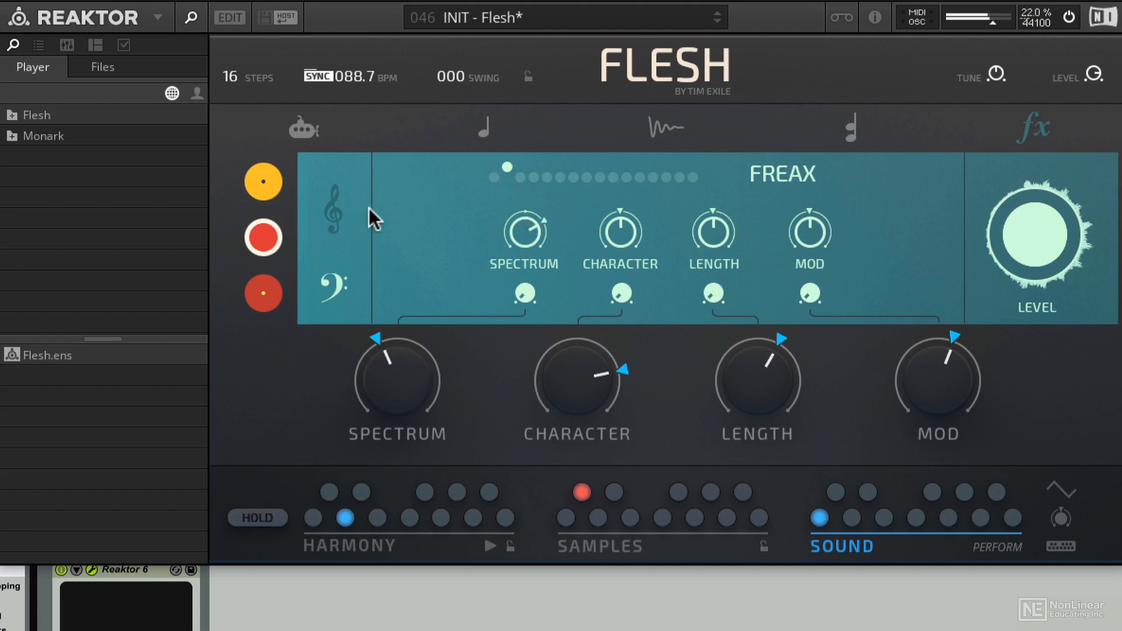
pyautogui.moveTo(501, 226)
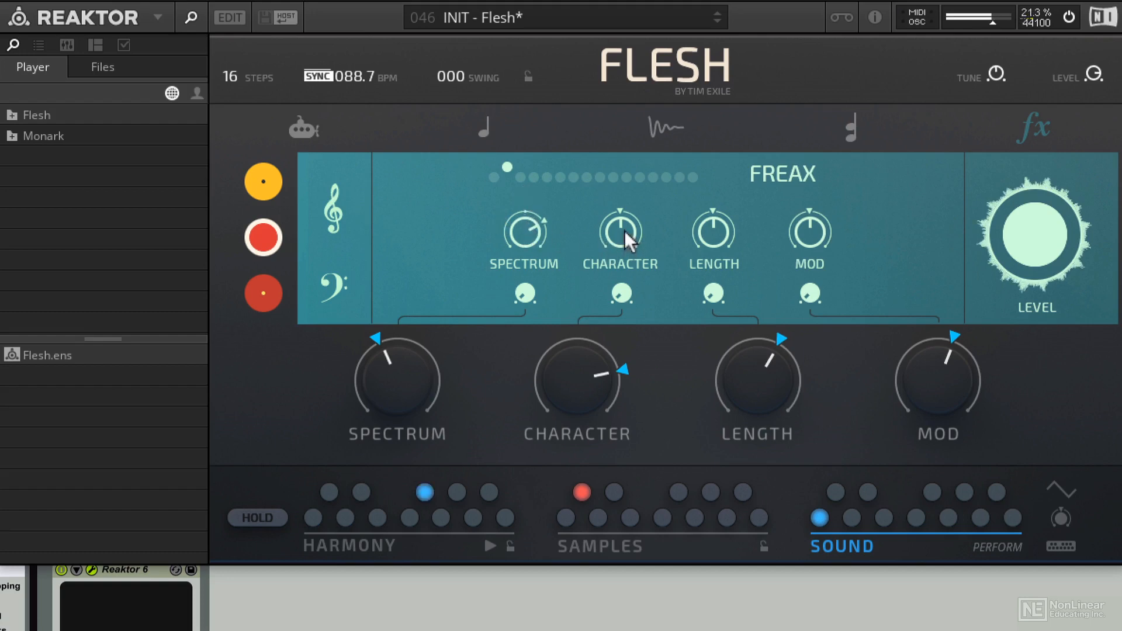
pyautogui.click(492, 177)
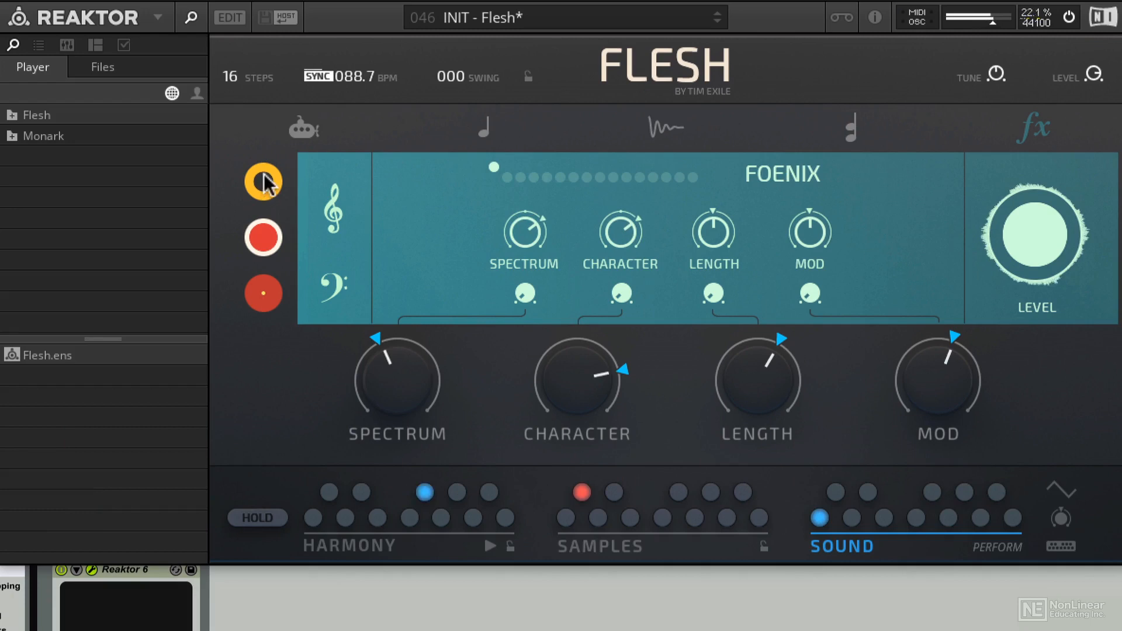
pyautogui.moveTo(721, 211)
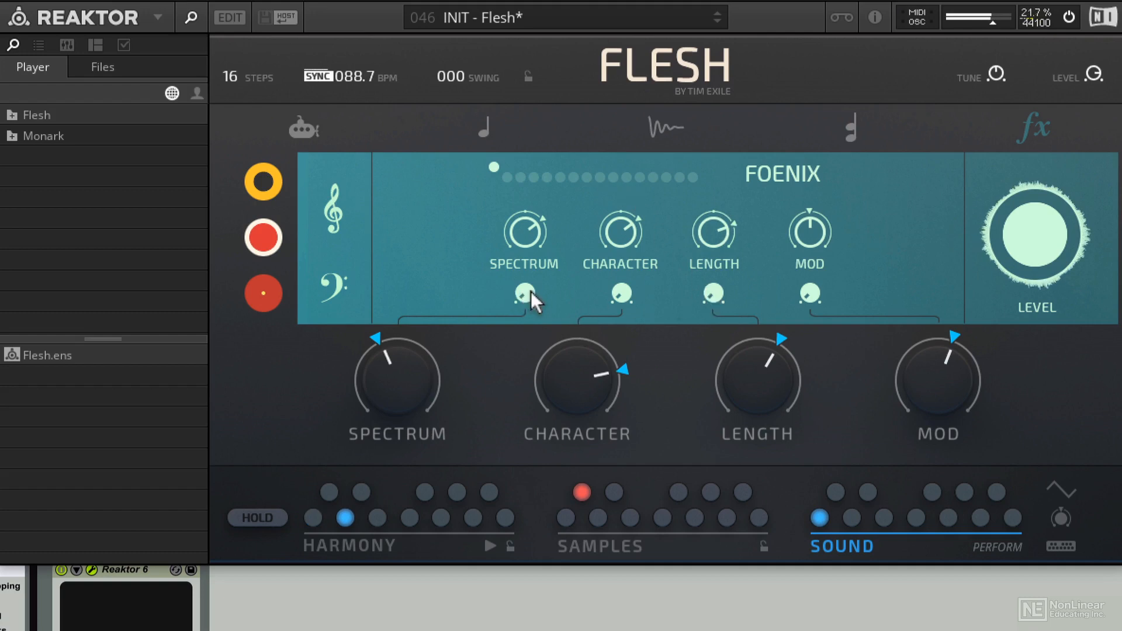
pyautogui.moveTo(623, 294)
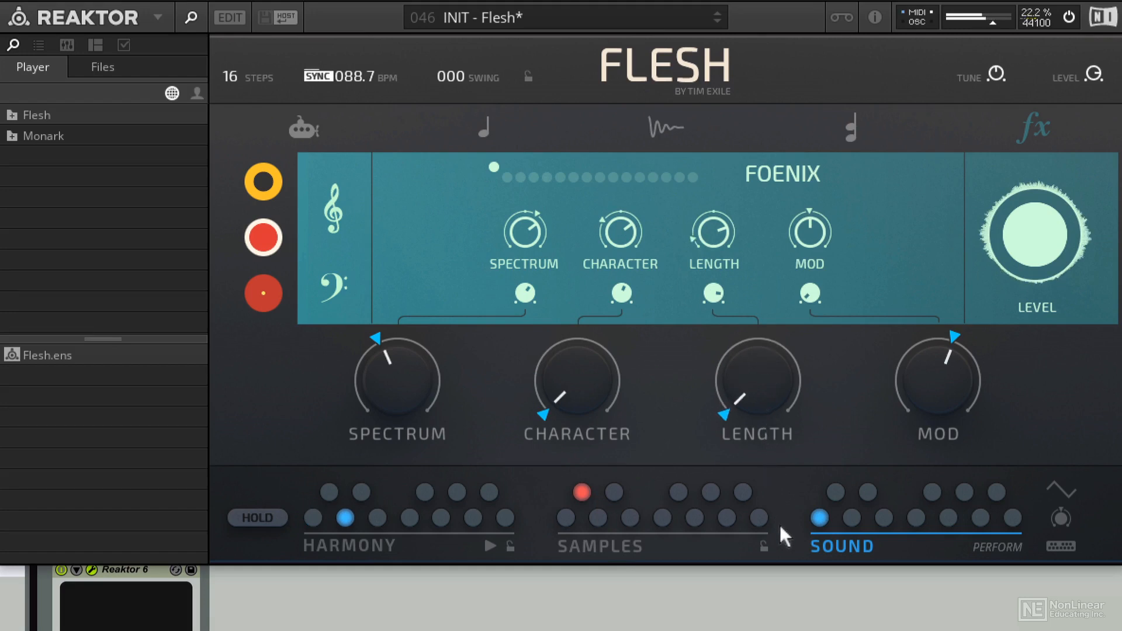
pyautogui.moveTo(765, 510)
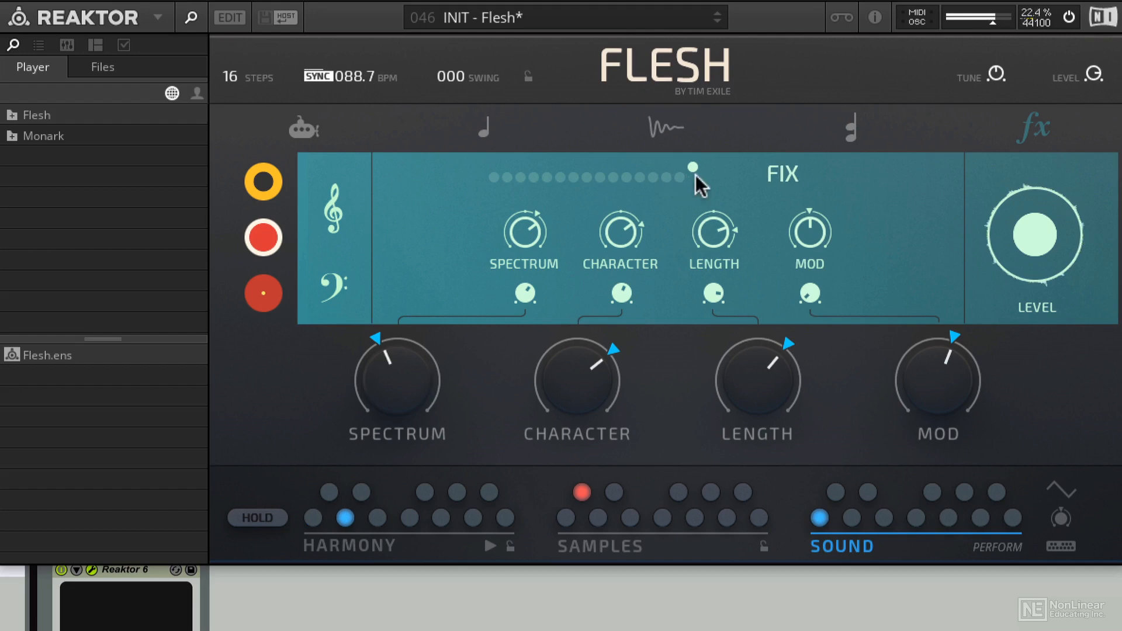
pyautogui.moveTo(630, 231)
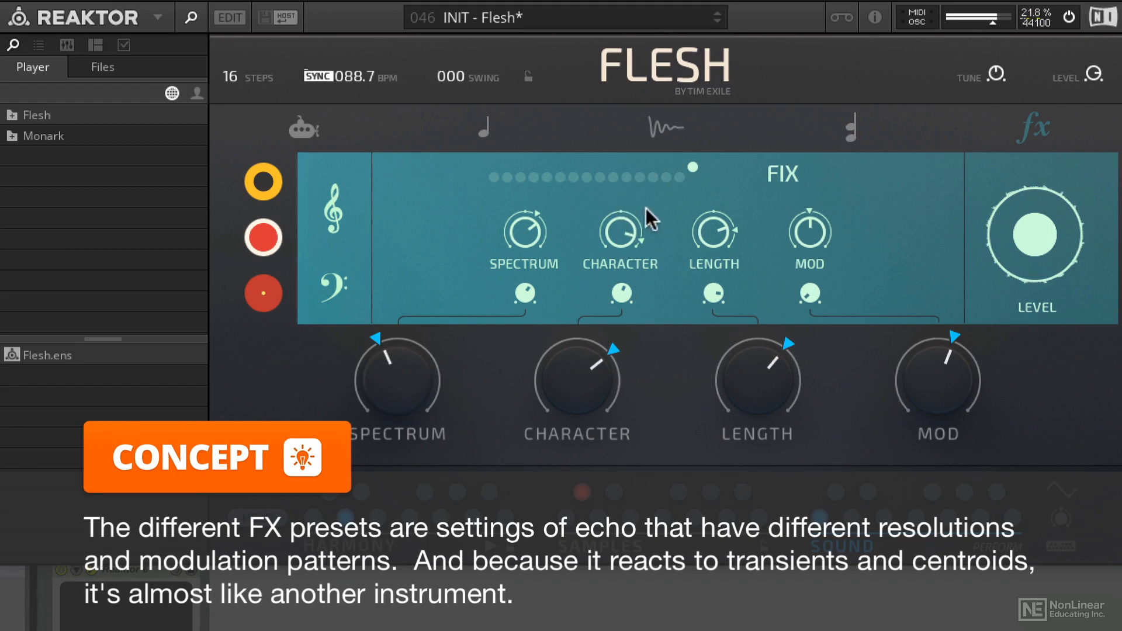
pyautogui.moveTo(786, 193)
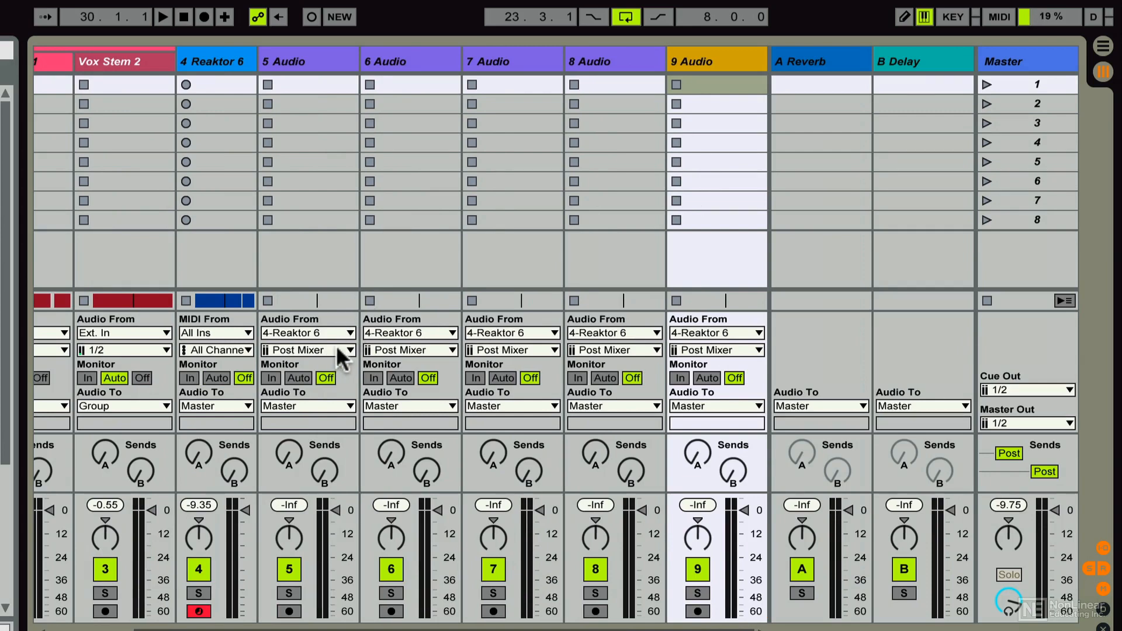
# Step: Feed Reaktor outputs 3/4, 5/6 and 7/8 into tracks 5, 6 and 7
pyautogui.click(307, 349)
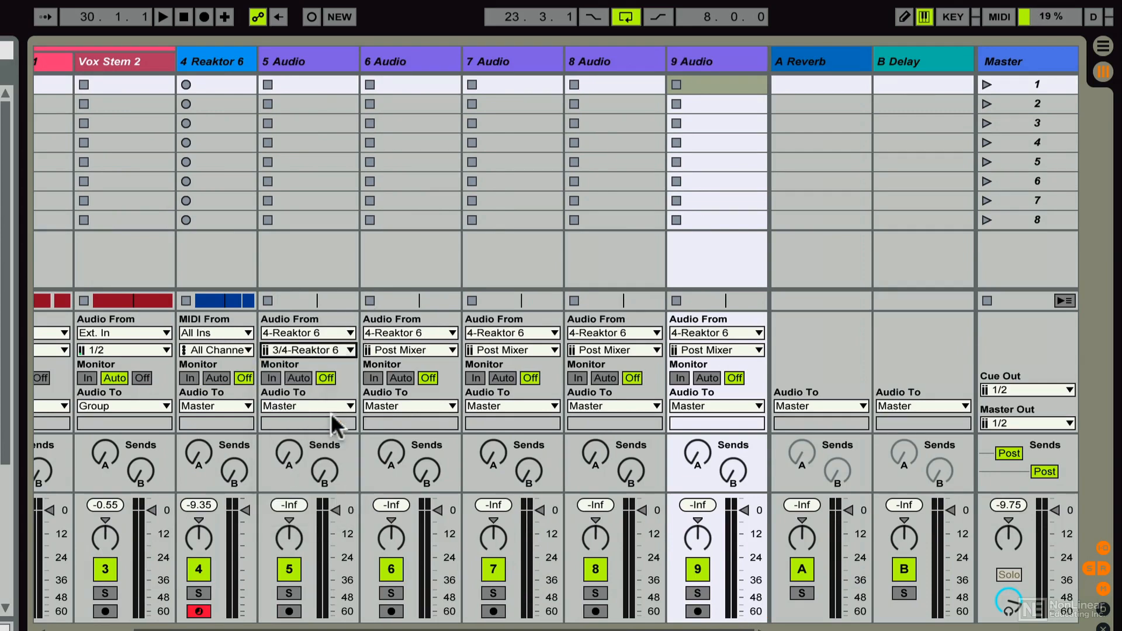
pyautogui.click(410, 349)
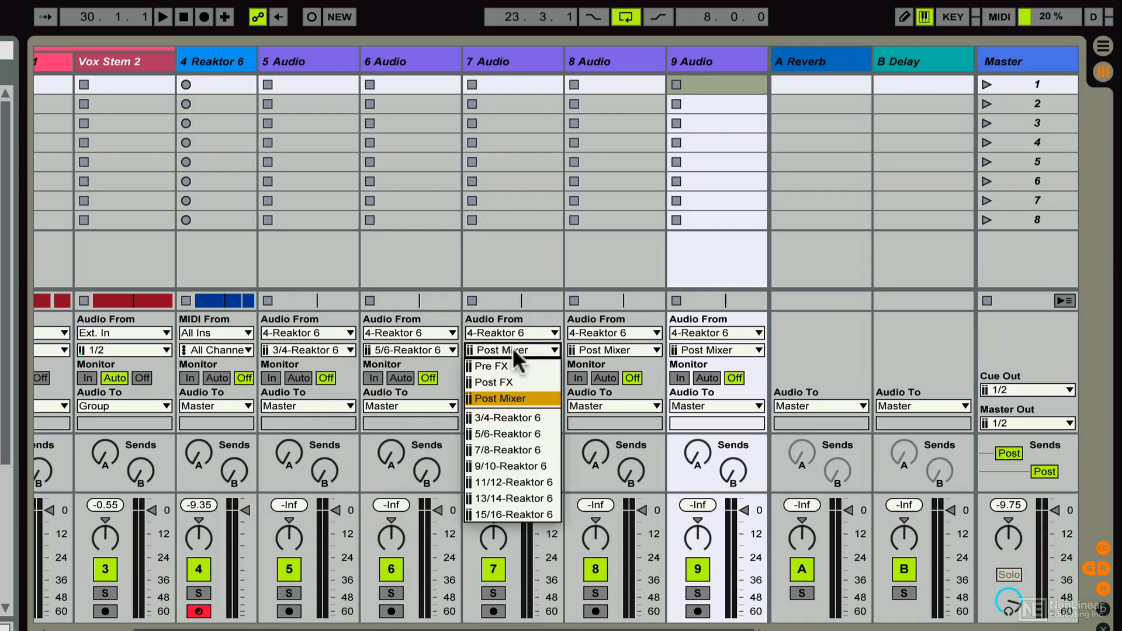
pyautogui.click(506, 448)
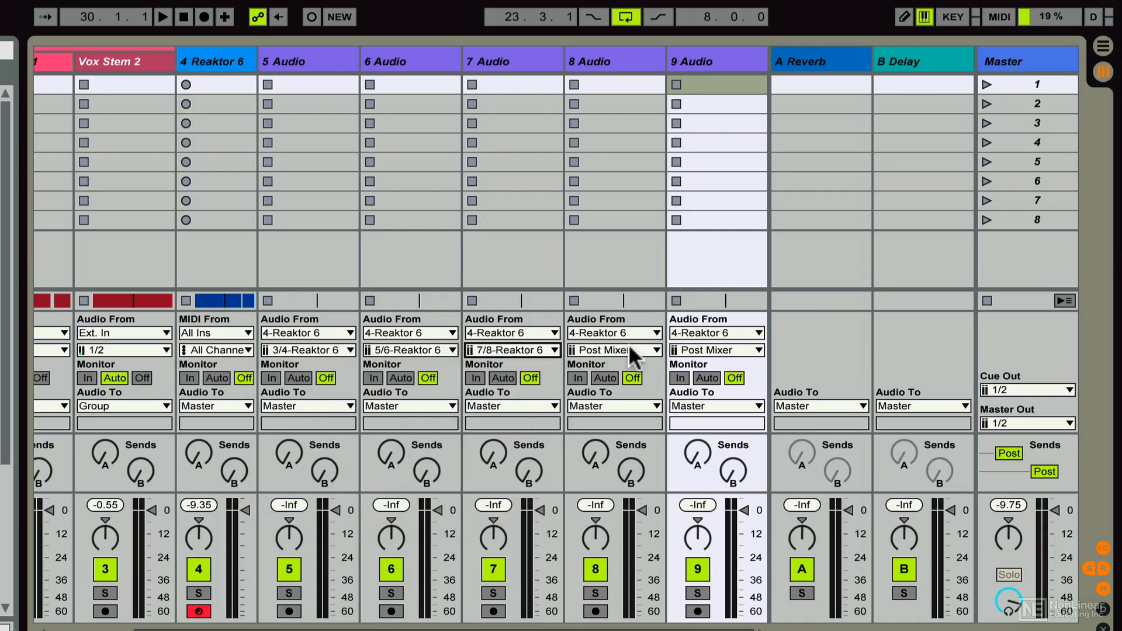
# Step: Feed Reaktor outputs 9/10 and 11/12 into tracks 8 and 9, then start playback
pyautogui.click(613, 349)
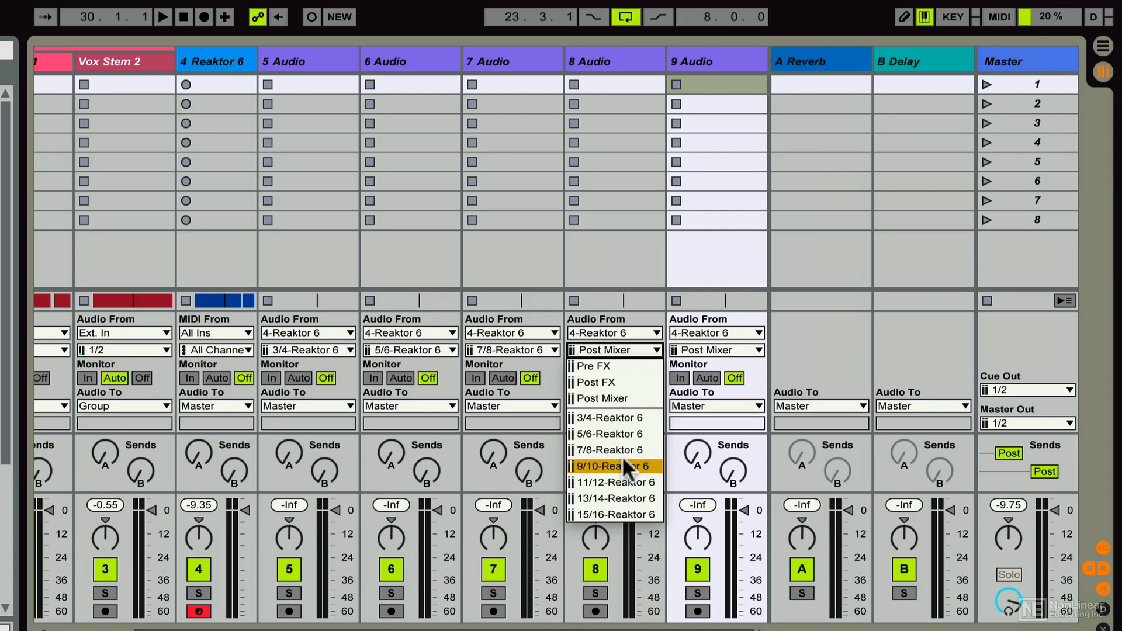
pyautogui.click(608, 466)
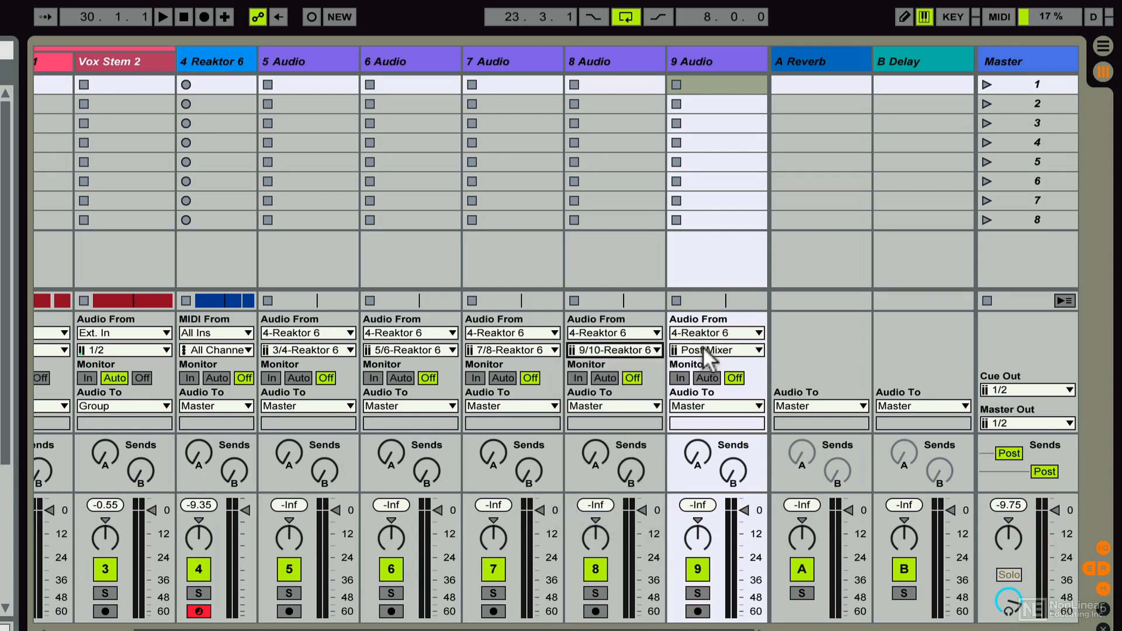
pyautogui.click(715, 349)
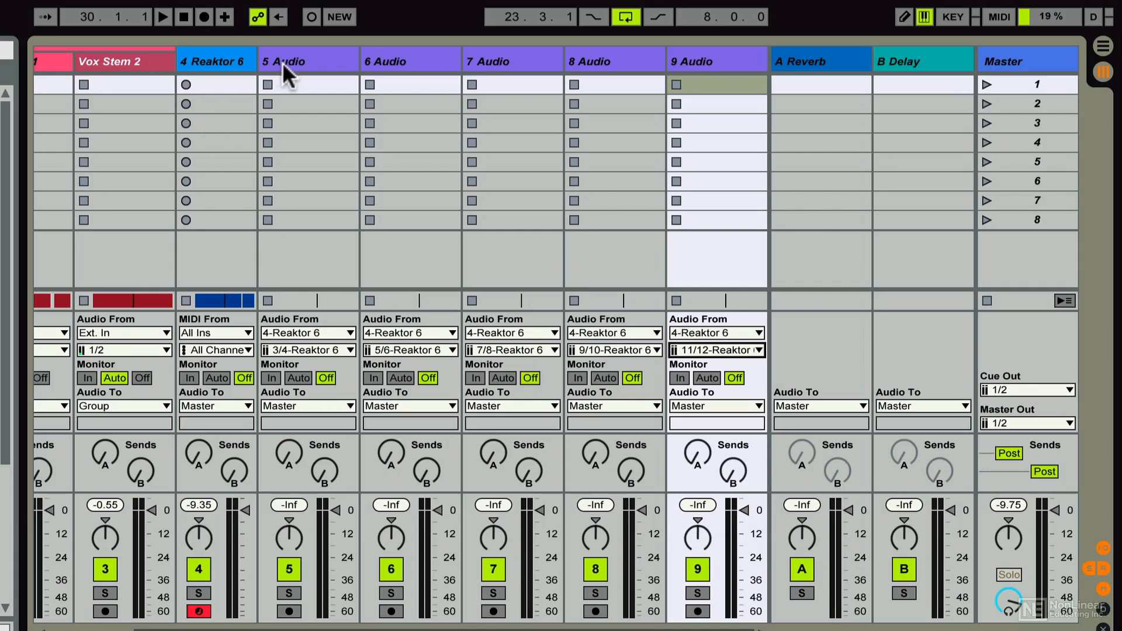
pyautogui.click(162, 16)
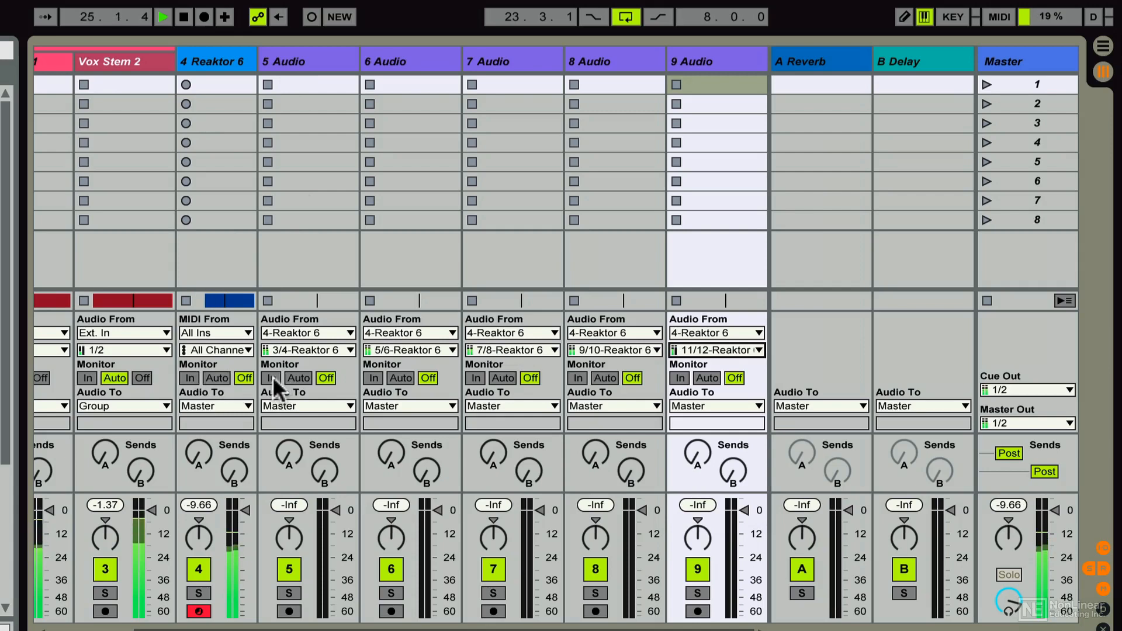
# Step: Switch monitoring to In on tracks 5, 6, 7 and 8
pyautogui.click(272, 377)
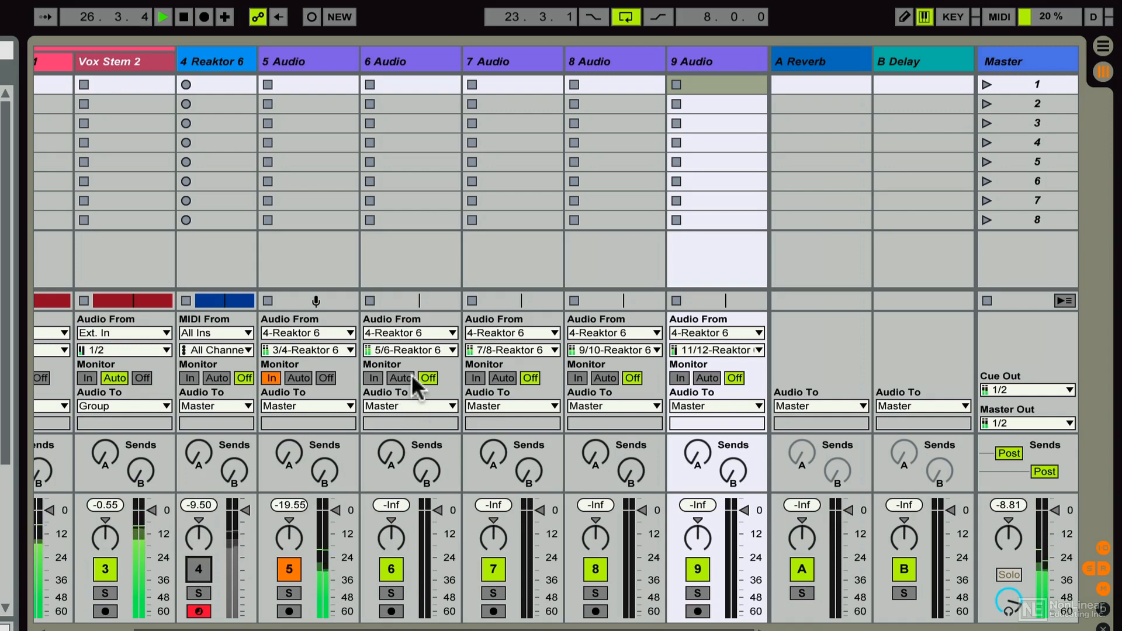
pyautogui.click(373, 378)
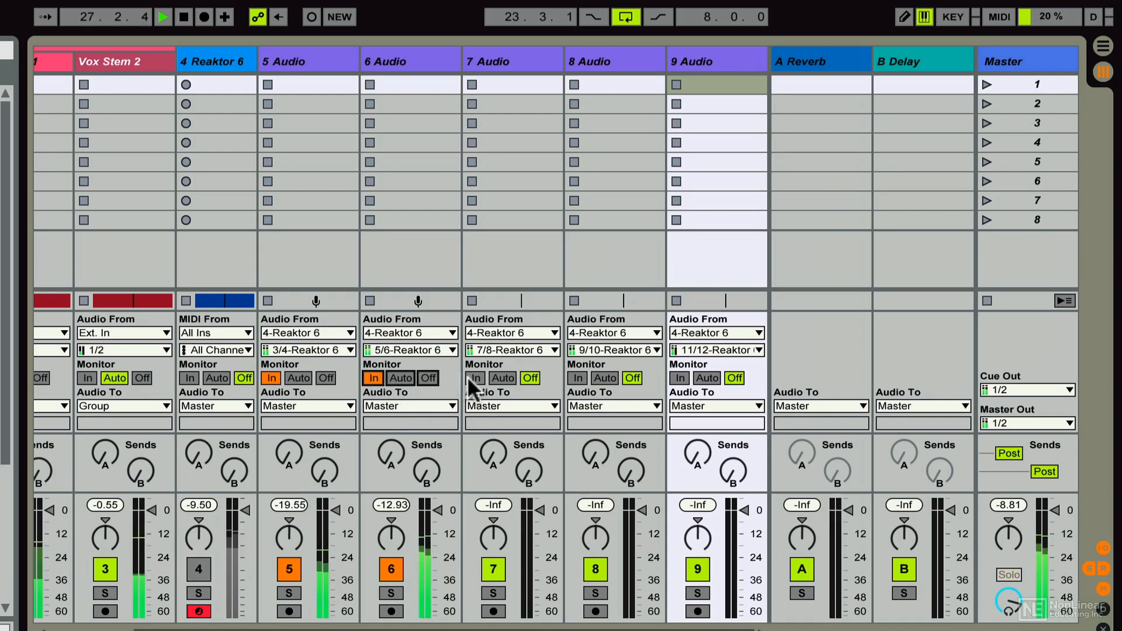
pyautogui.click(576, 377)
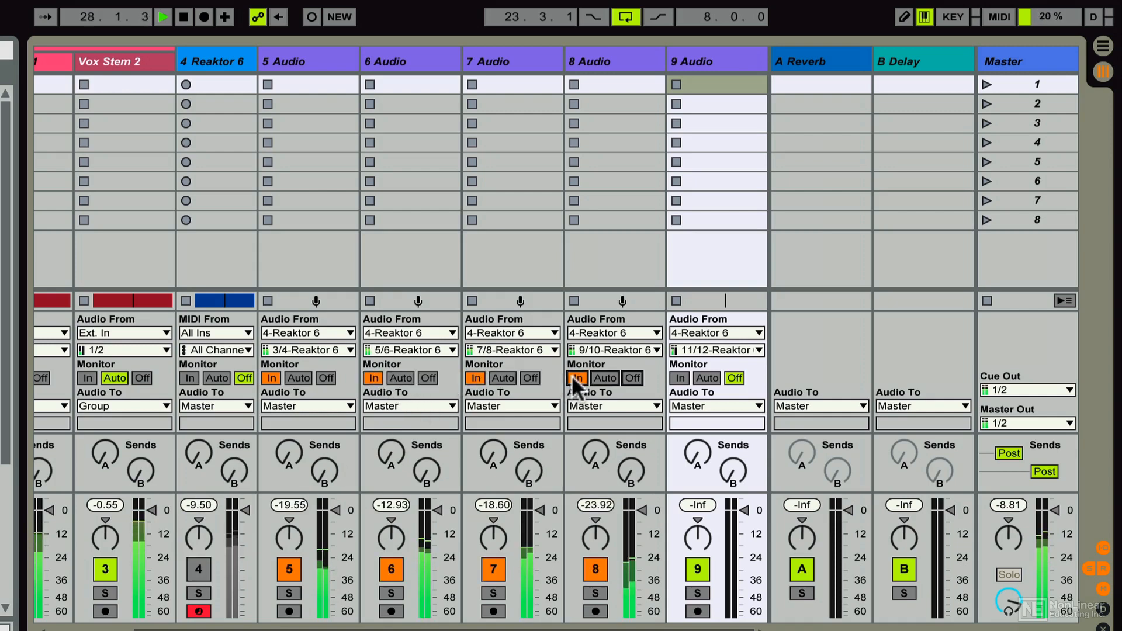
pyautogui.click(678, 378)
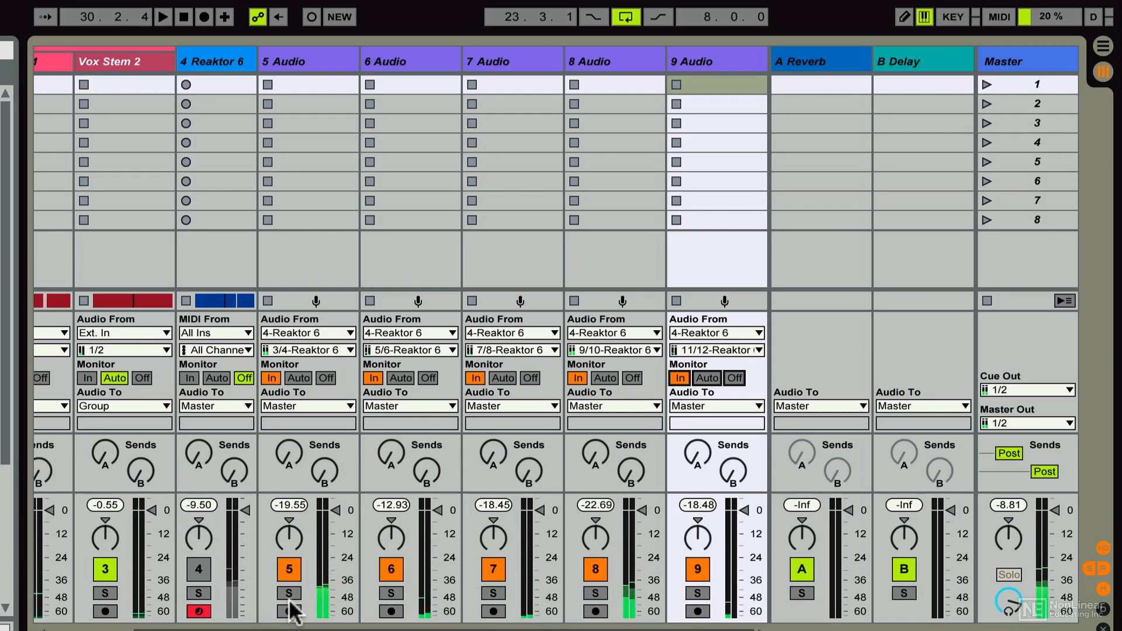
# Step: Name the tracks Sample Player, Poly Synth, Mono Synth and FX, editing track 8 last
pyautogui.click(162, 16)
pyautogui.write('Mono Synth')
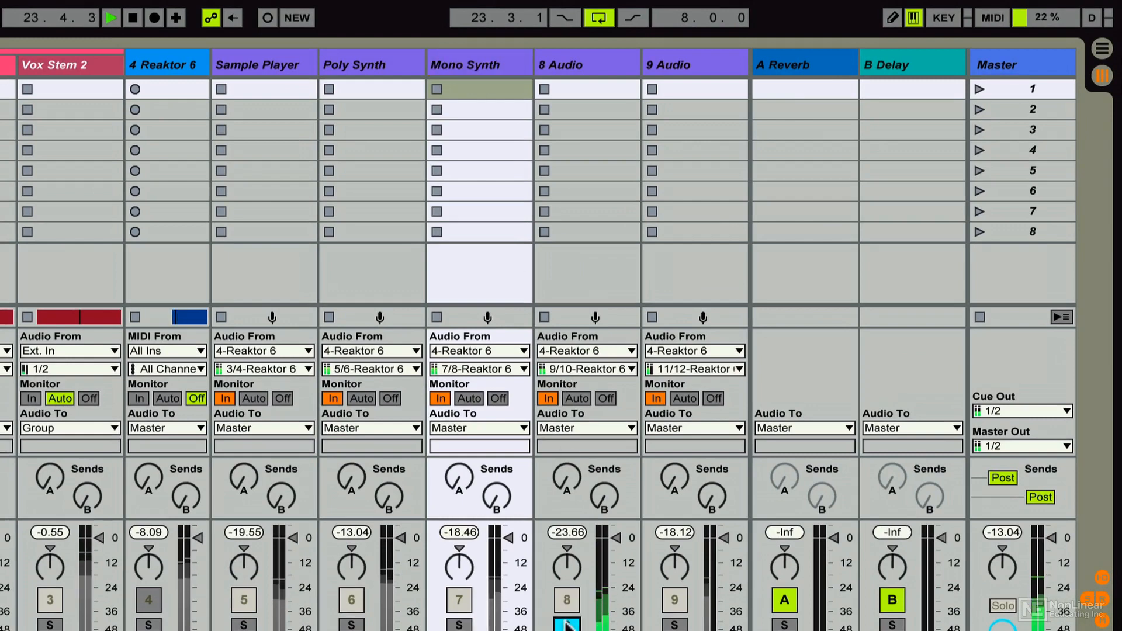
pyautogui.click(579, 63)
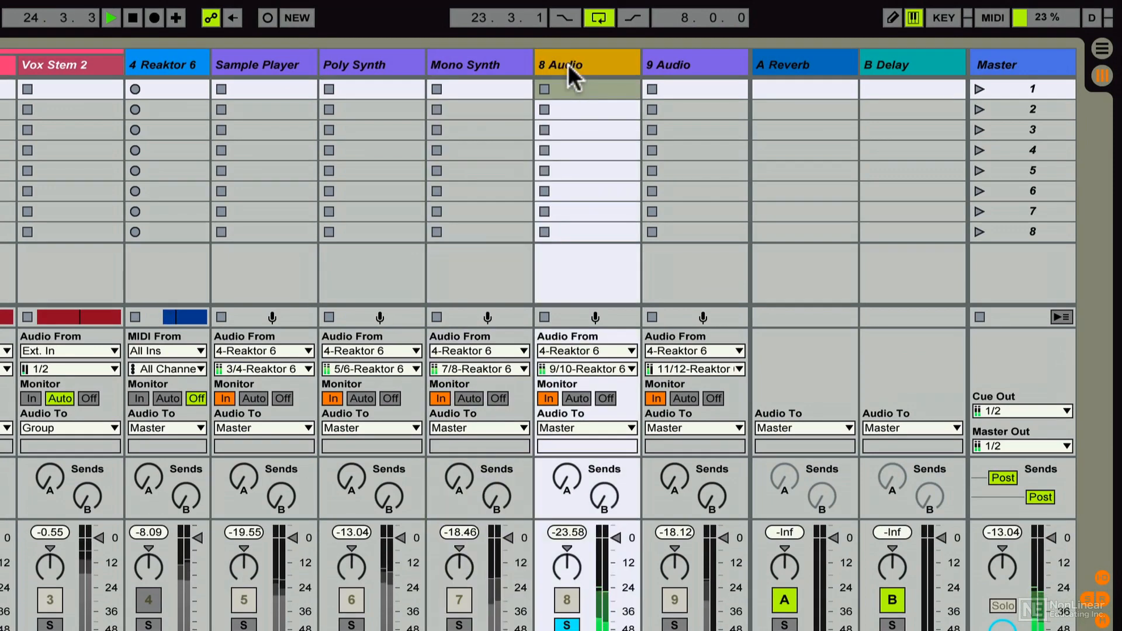
pyautogui.doubleClick(562, 64)
pyautogui.write('FX')
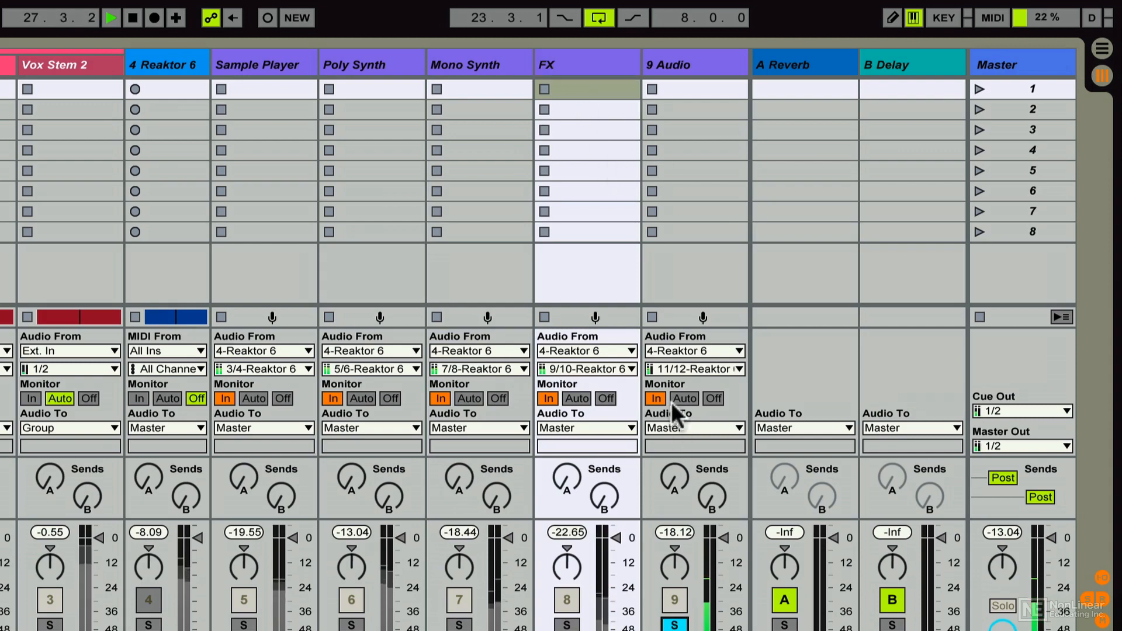
pyautogui.click(693, 63)
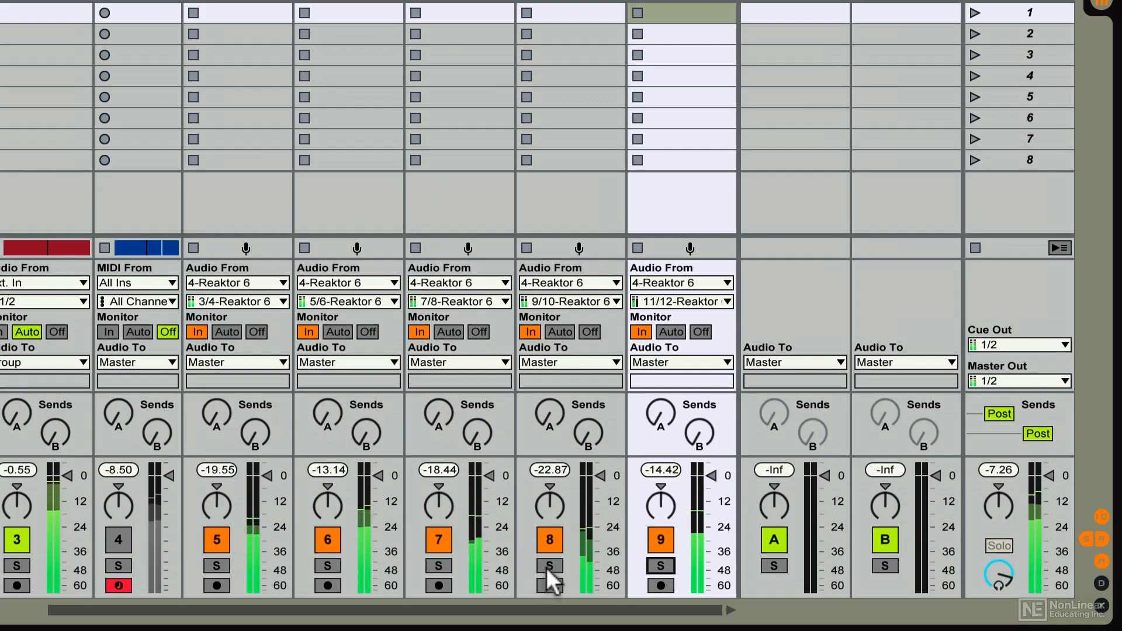
# Step: Solo the FX track so it is the only Reaktor channel sounding
pyautogui.click(549, 565)
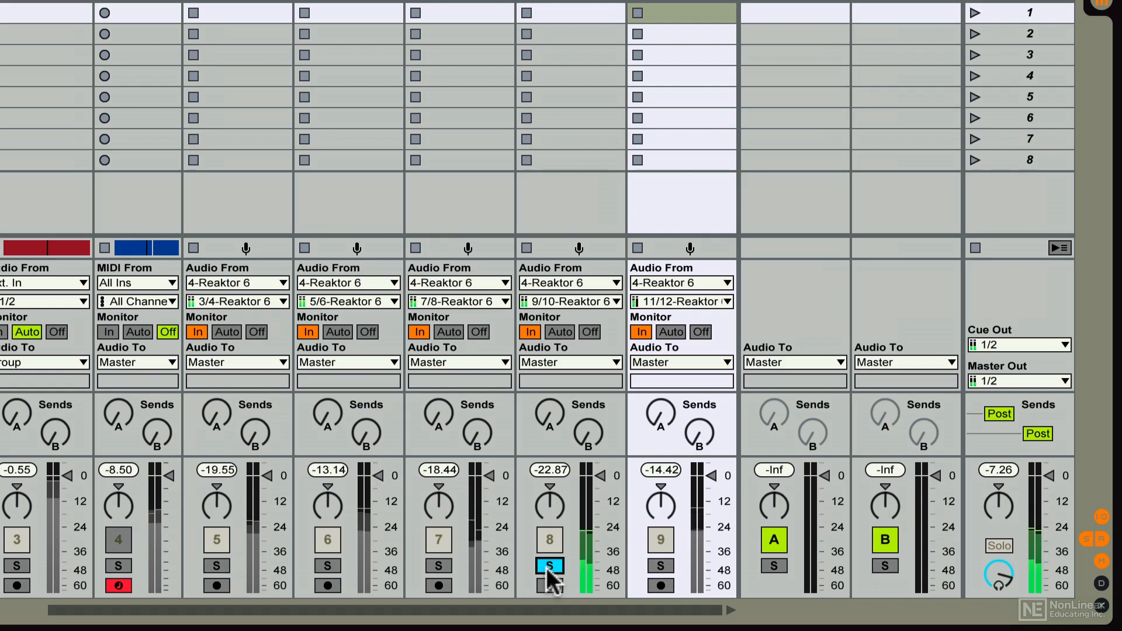